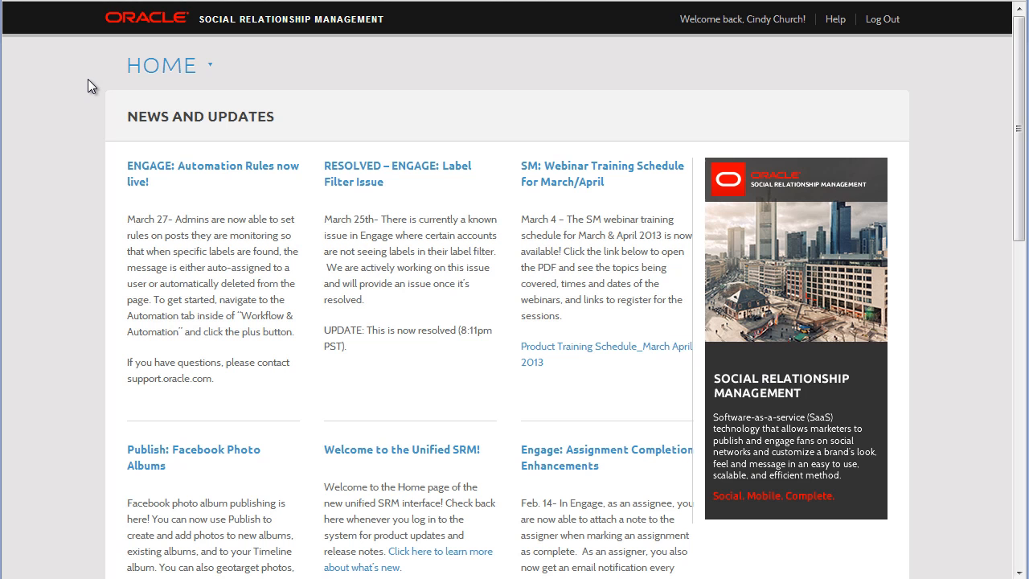
Navigate from the Home menu to the Listen & Analyze Dashboards section.
left_click(161, 64)
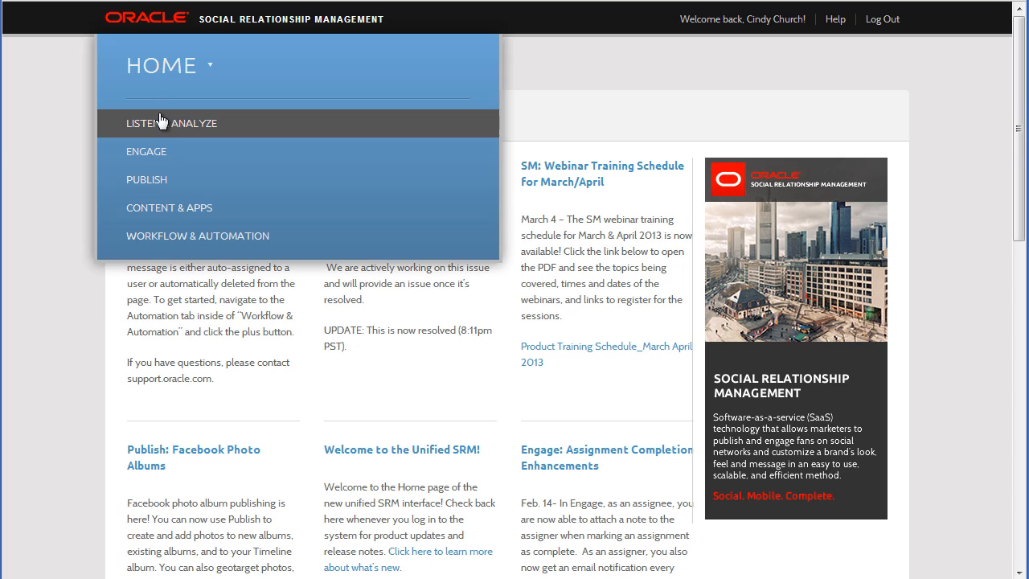
left_click(170, 122)
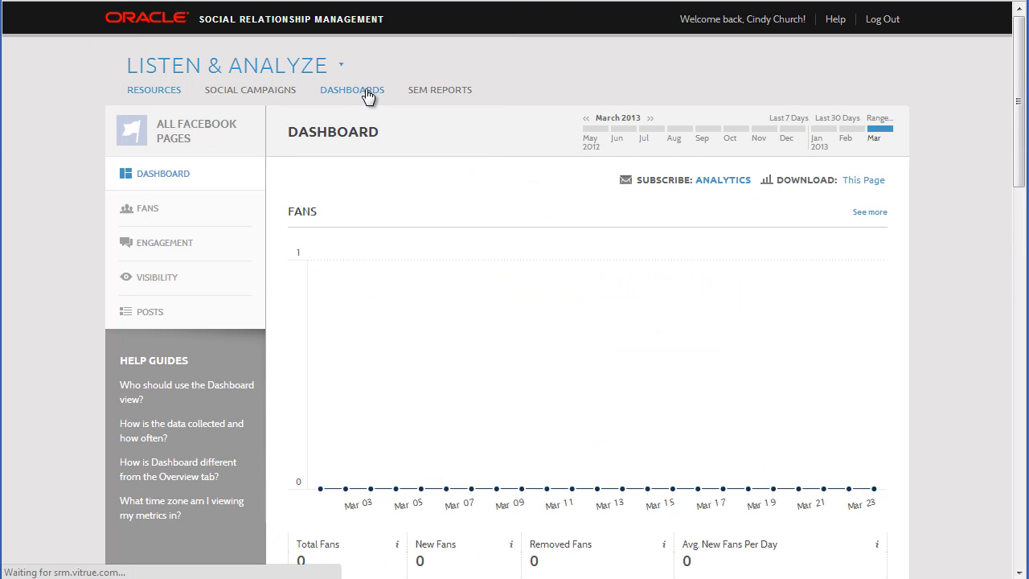
left_click(384, 186)
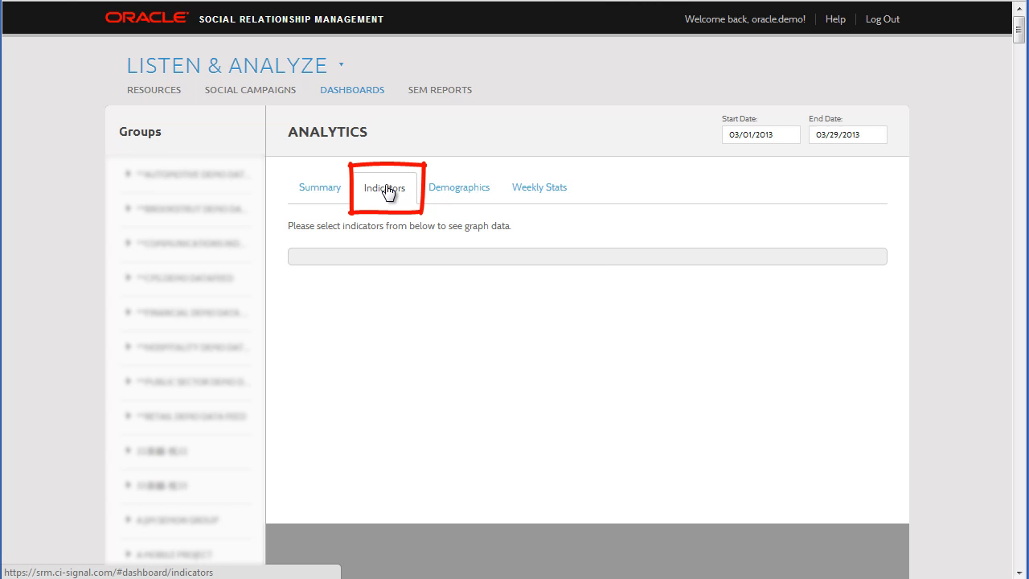
Switch to the Indicators view and include the Java Cloud topic from the ORACLE group.
left_click(386, 186)
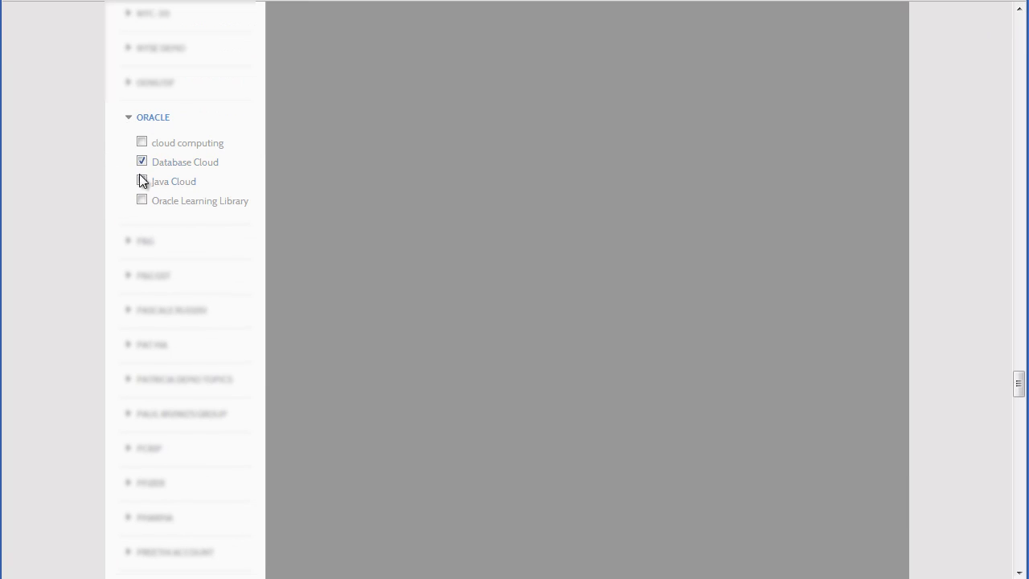
left_click(142, 180)
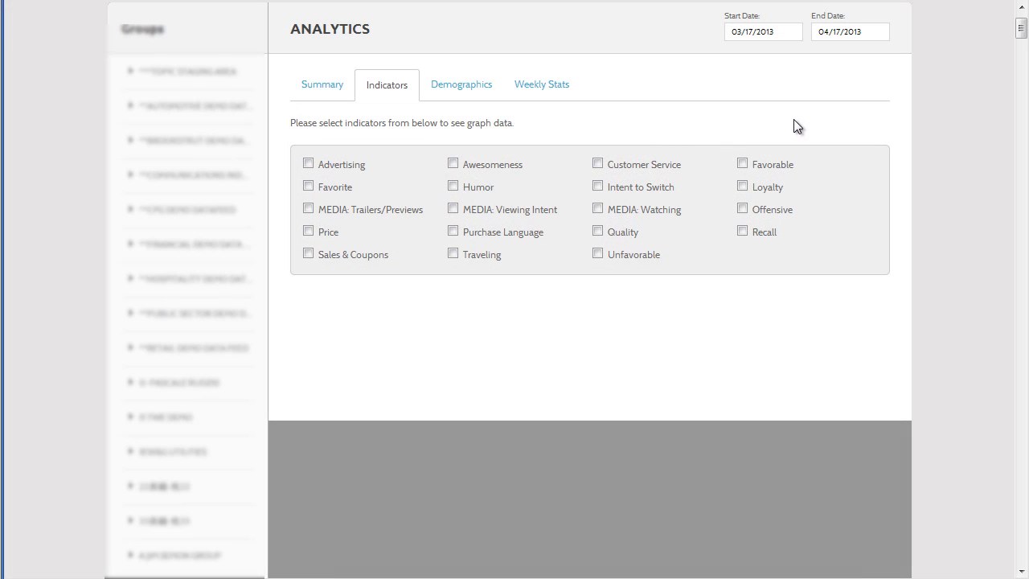
Tick the Customer Service and Intent to Switch indicators, listing 444 Java Cloud snippets.
left_click(596, 164)
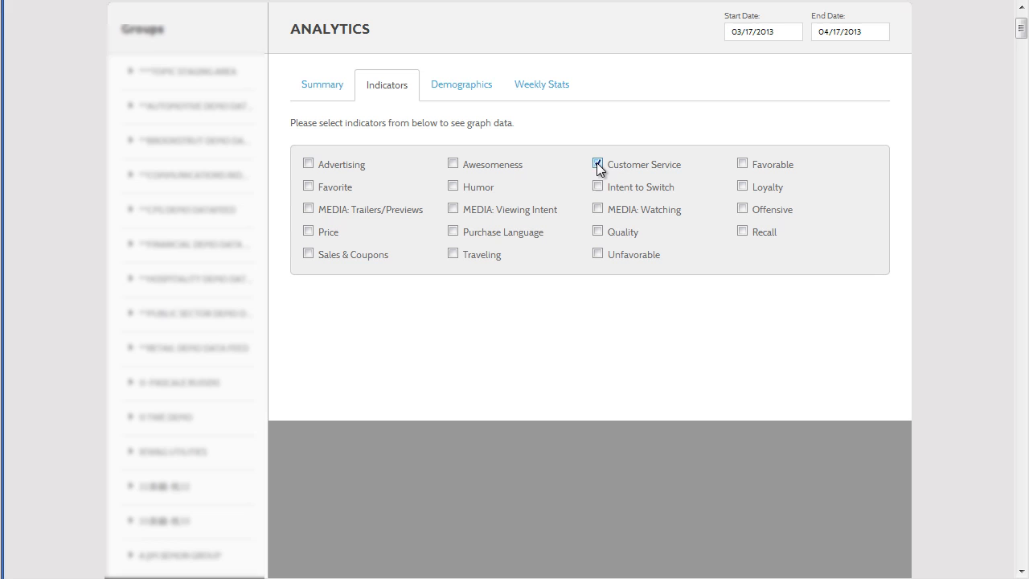
left_click(596, 187)
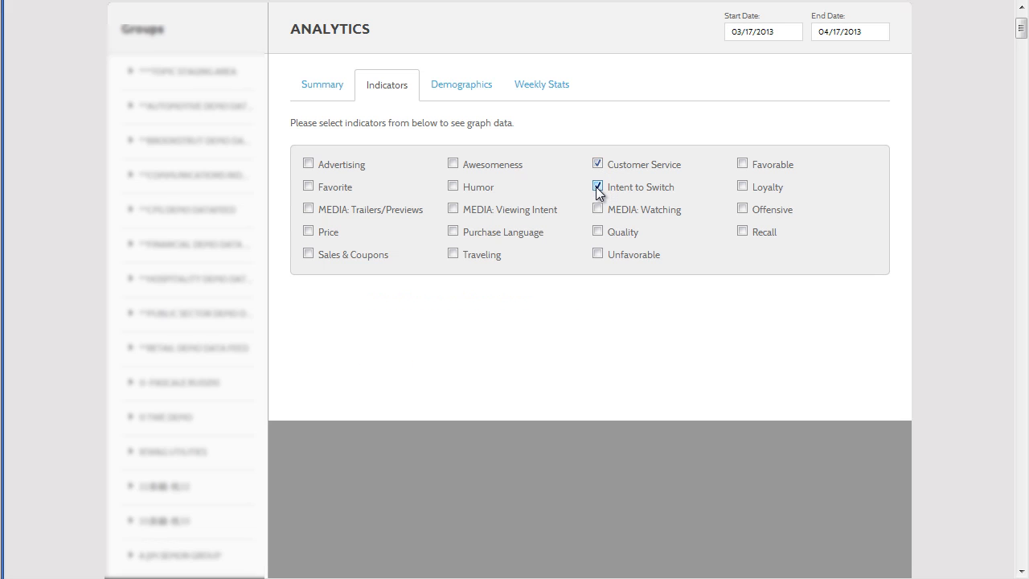
left_click(596, 187)
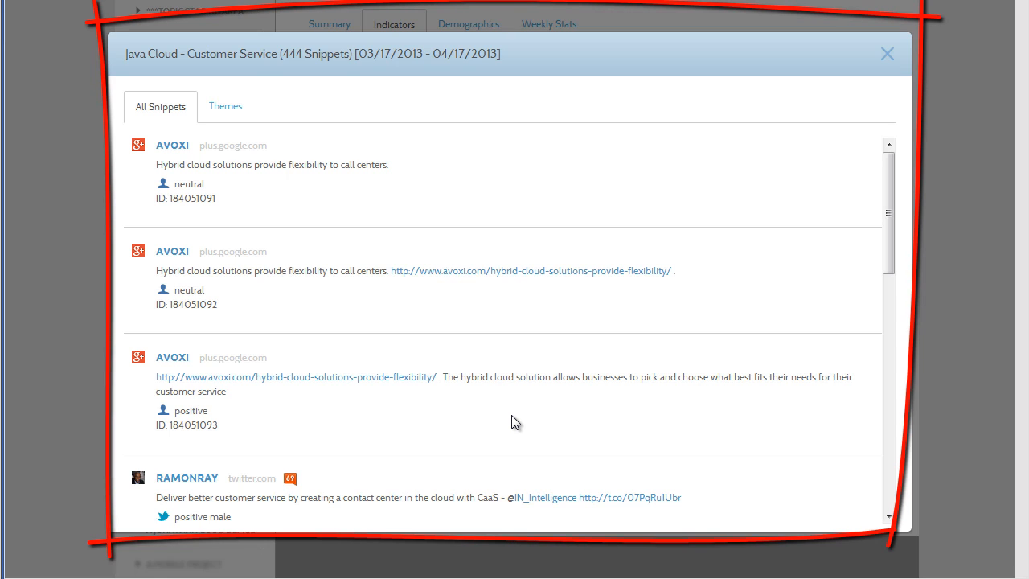
mouse_move(648, 370)
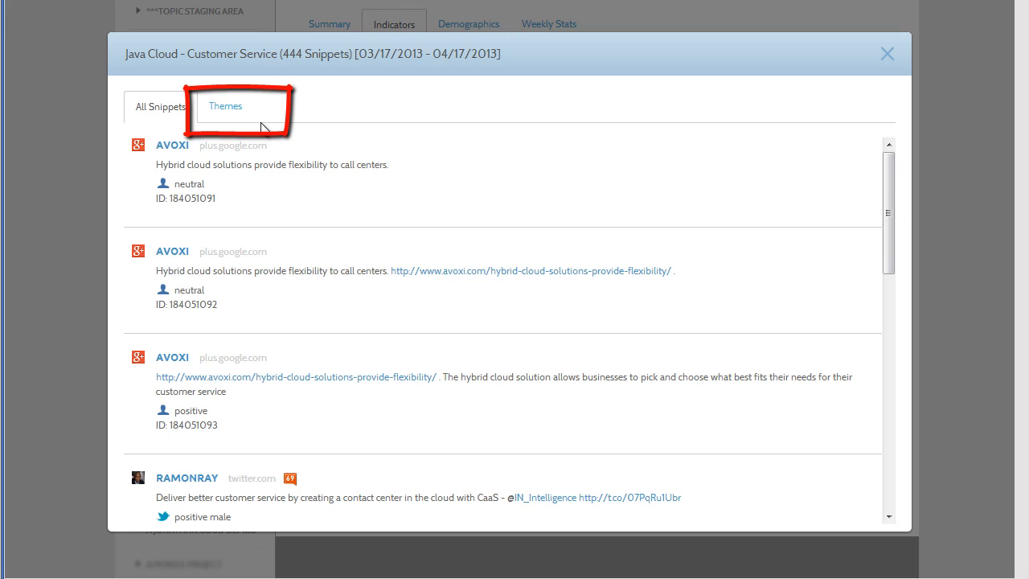
Show the Themes found in the Customer Service snippets and scroll through the snippet list.
left_click(225, 107)
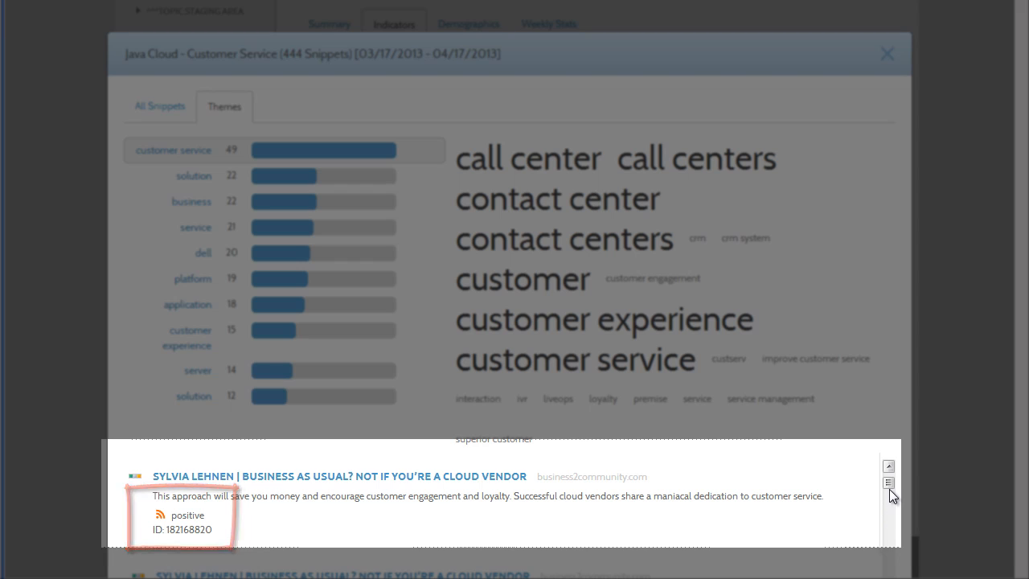
left_click(887, 483)
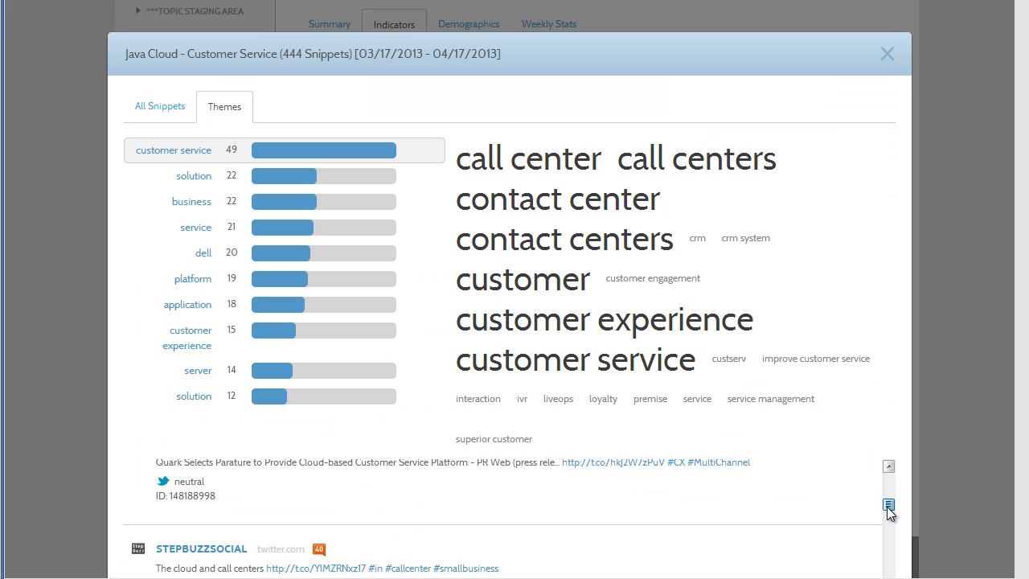
scroll("down", 3)
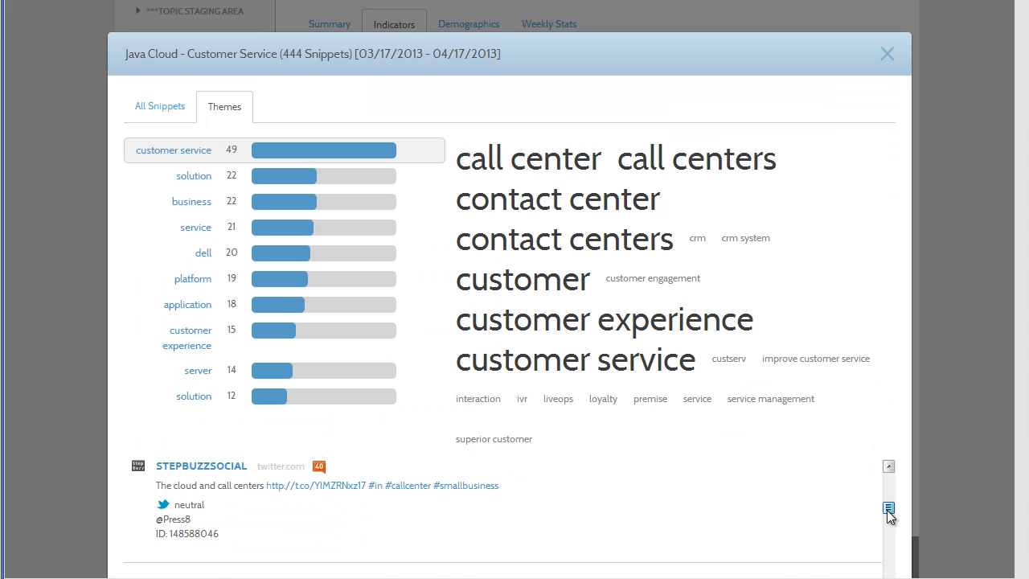